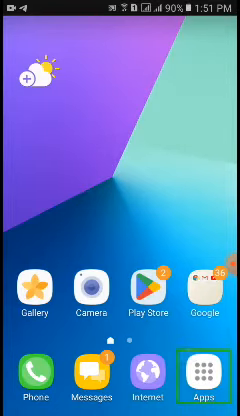
Launch File Manager + from the home screen to show its storage overview
{"action": "left_click", "coordinate": [208, 348]}
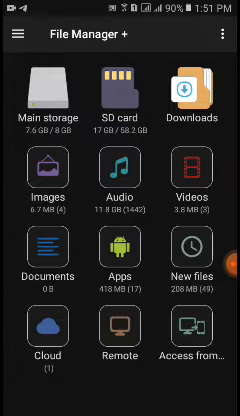
Show the Downloaded apps list with each app's size and version
{"action": "left_click", "coordinate": [18, 36]}
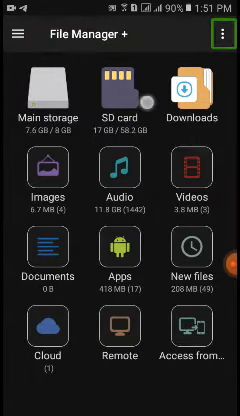
{"action": "left_click", "coordinate": [224, 20]}
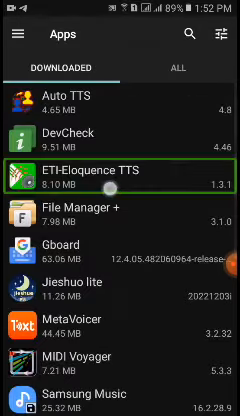
Select Z Keyboard in the Downloaded list to reveal backup, uninstall and share actions
{"action": "left_click", "coordinate": [120, 122]}
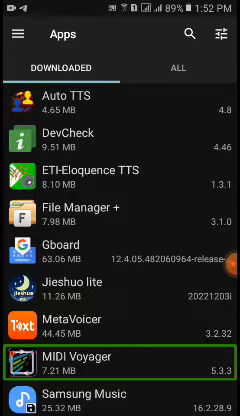
{"action": "scroll", "scroll_direction": "down", "scroll_amount": 3}
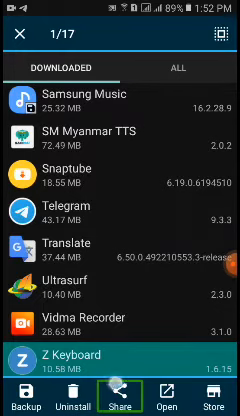
Back out of the apps list to the storage overview, then leave toward the app drawer
{"action": "left_click", "coordinate": [214, 396]}
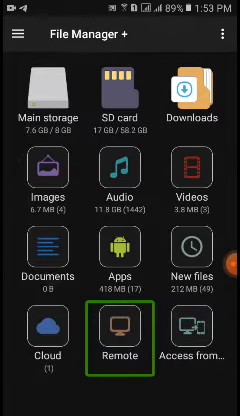
{"action": "key", "text": "back"}
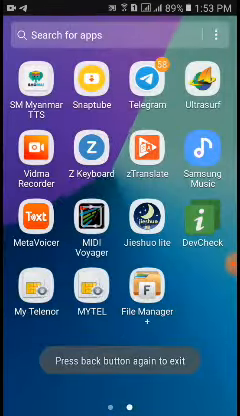